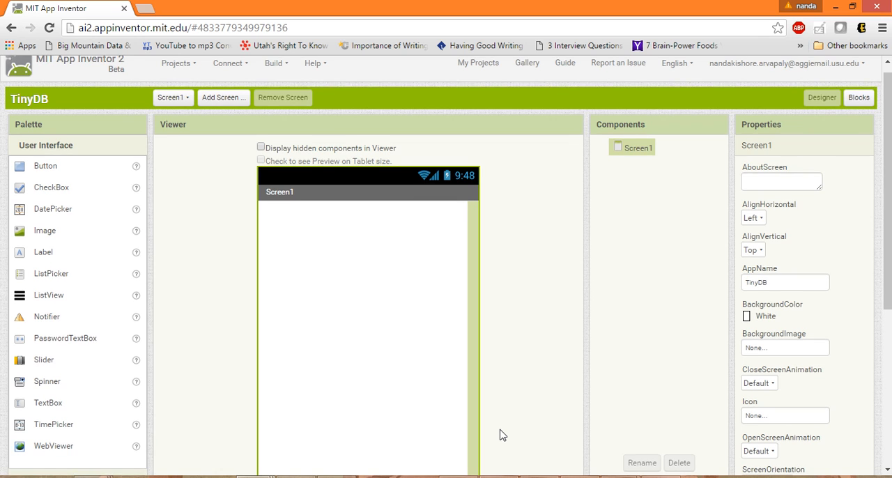
# - Drag two TextBox components and a Button from User Interface onto Screen1
pyautogui.scroll(-3)
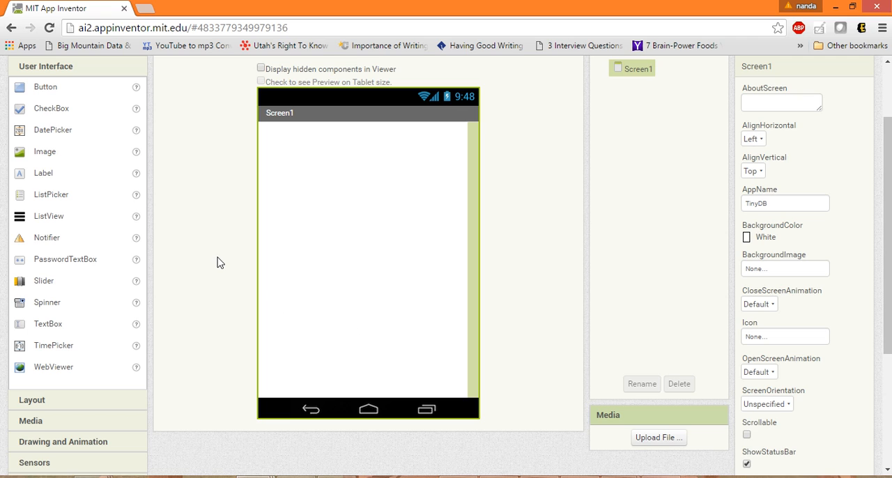
pyautogui.moveTo(63, 105)
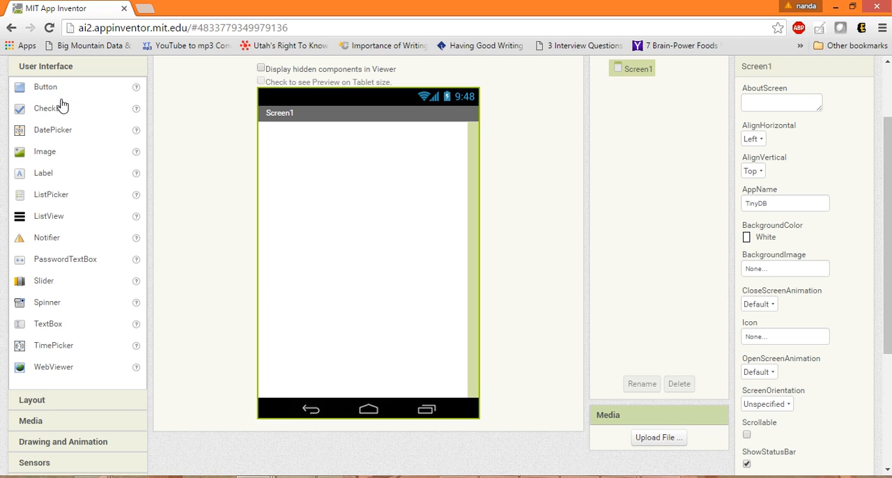
pyautogui.moveTo(41, 328)
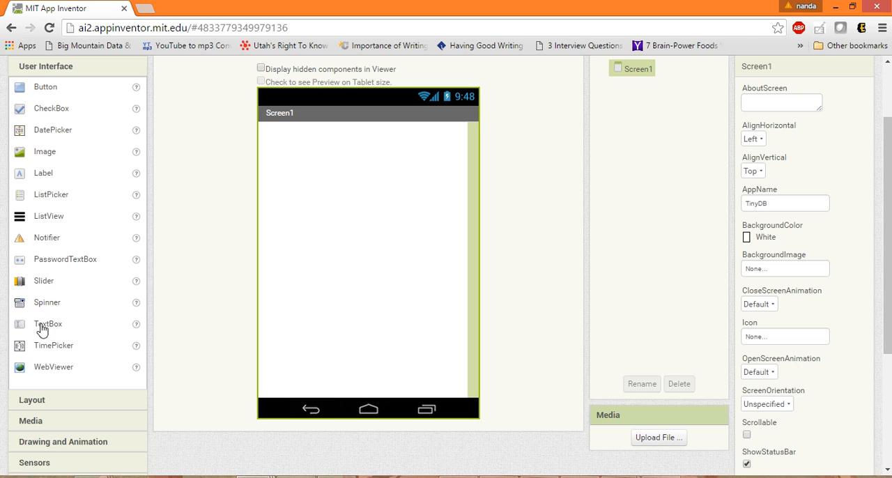
pyautogui.moveTo(48, 324); pyautogui.dragTo(316, 136)
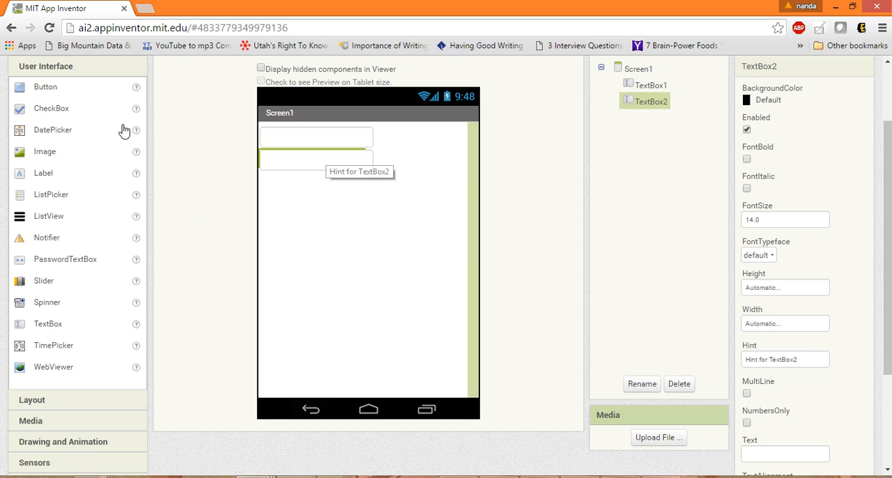
pyautogui.moveTo(45, 86); pyautogui.dragTo(293, 180)
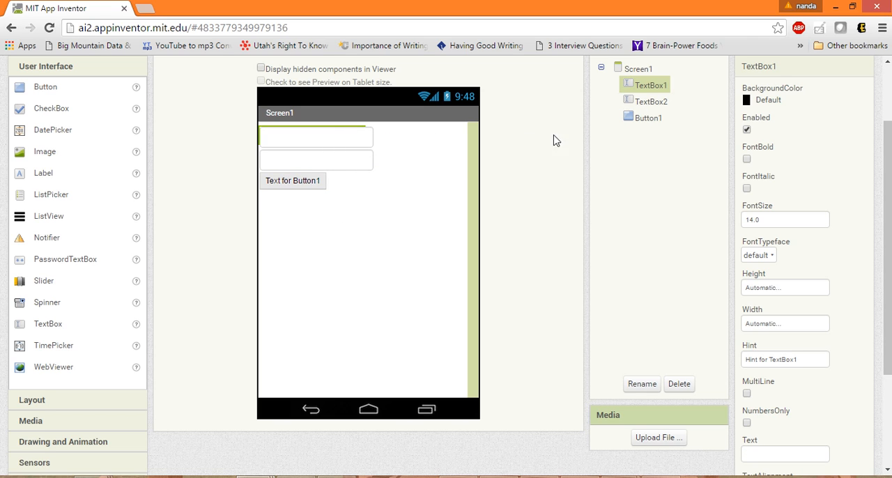
pyautogui.moveTo(597, 137)
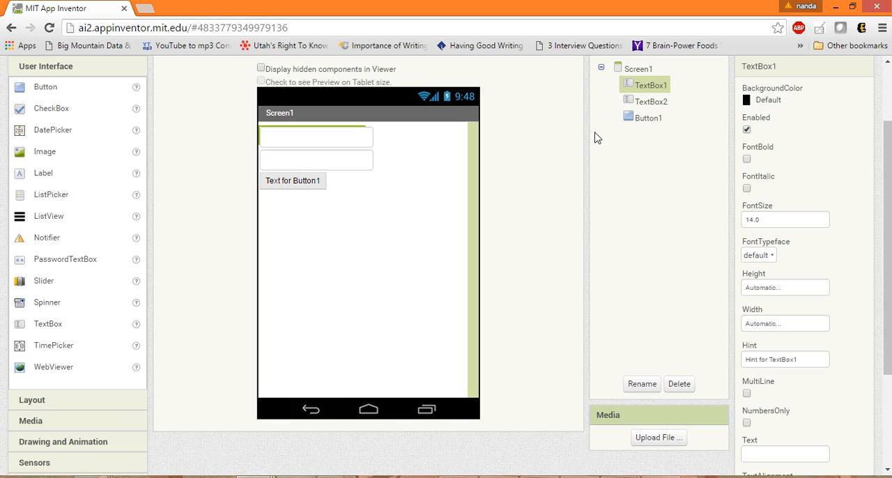
# - Rename TextBox1 to companyname and TextBox2 to location
pyautogui.click(641, 384)
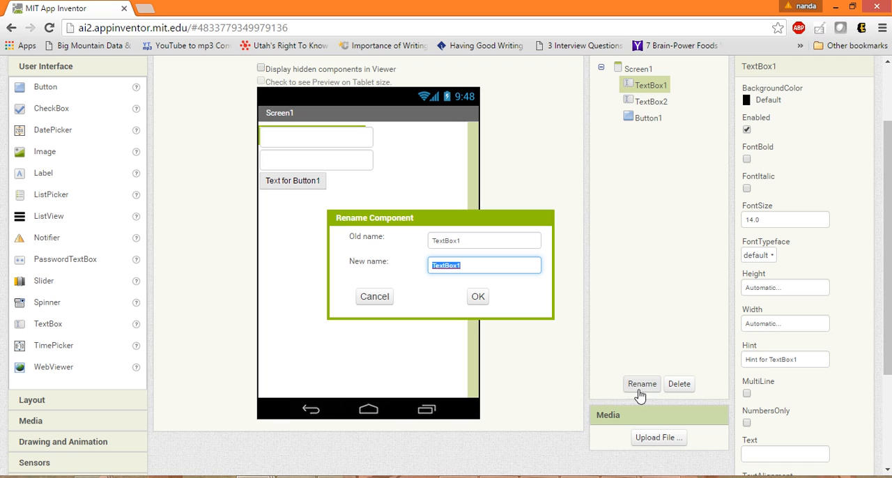
pyautogui.write('companyname')
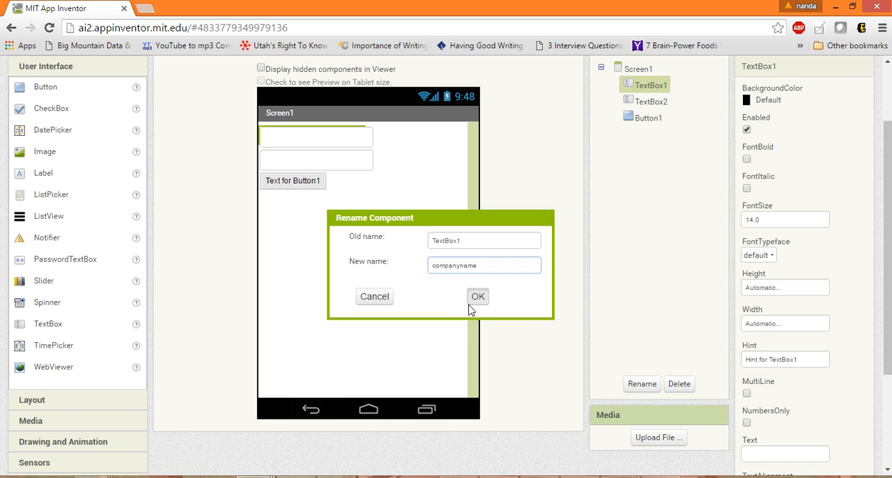
pyautogui.click(477, 296)
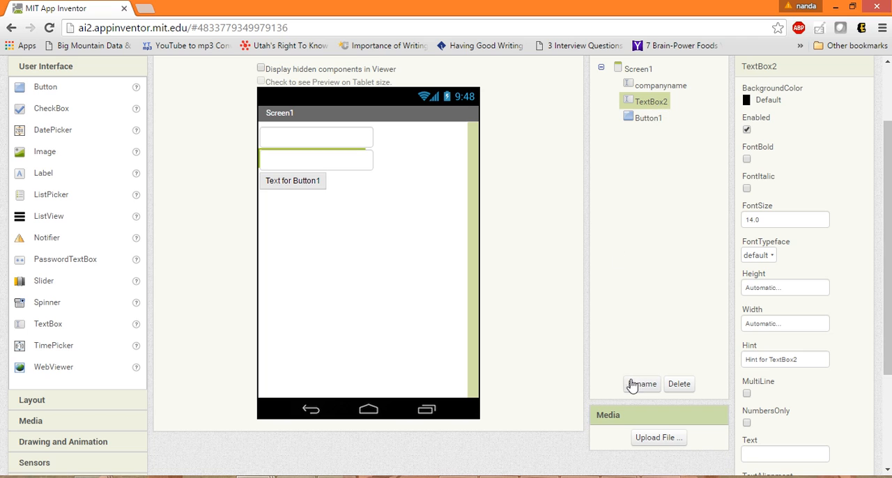
pyautogui.write('local')
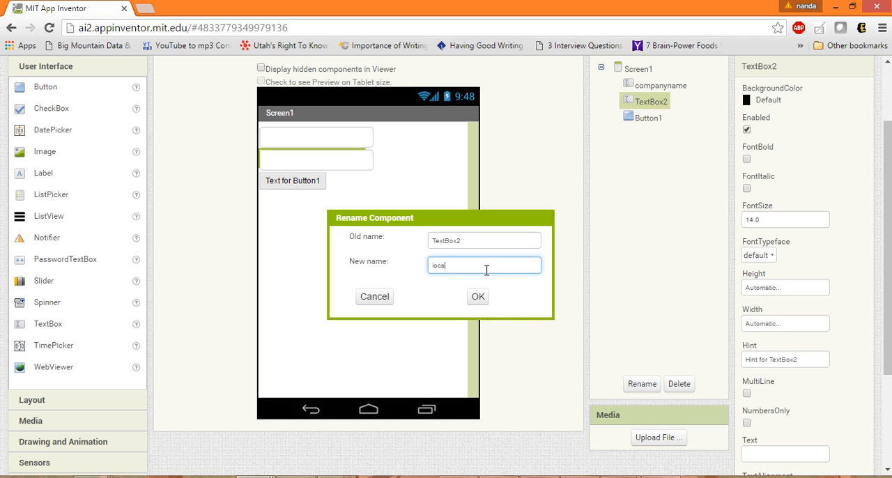
pyautogui.click(477, 296)
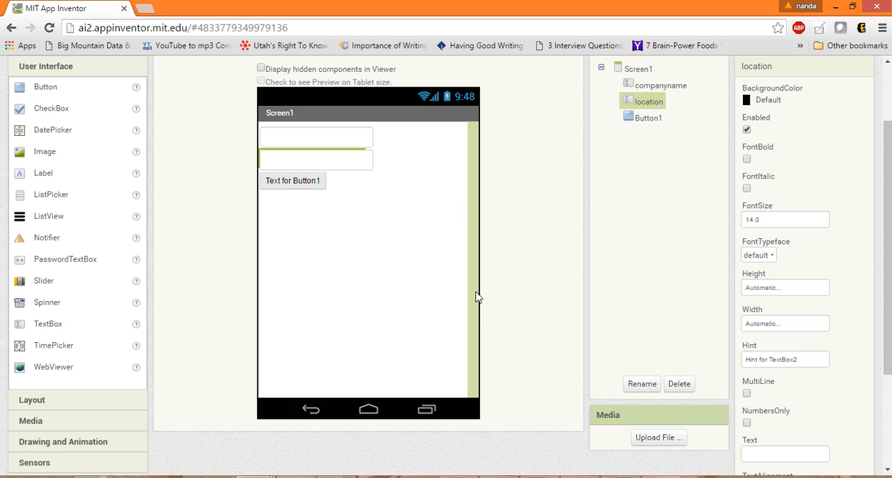
# - Rename Button1 to Save and set its Text property to Save
pyautogui.click(292, 180)
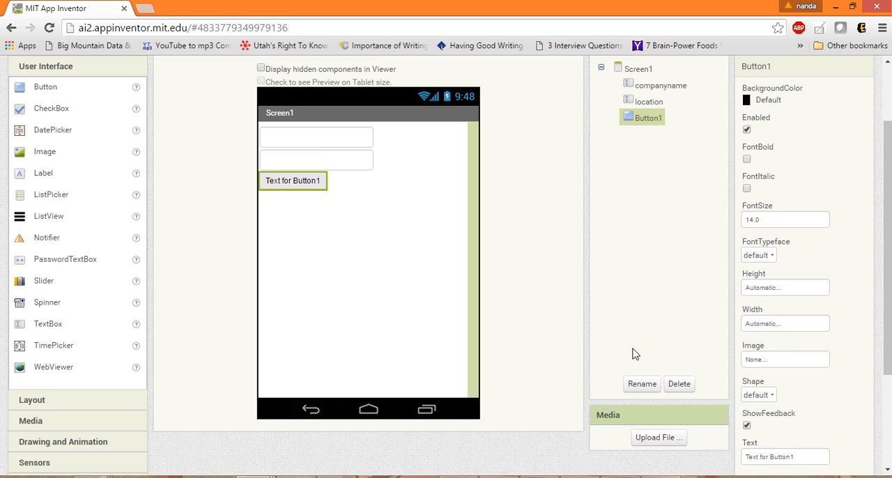
pyautogui.click(641, 384)
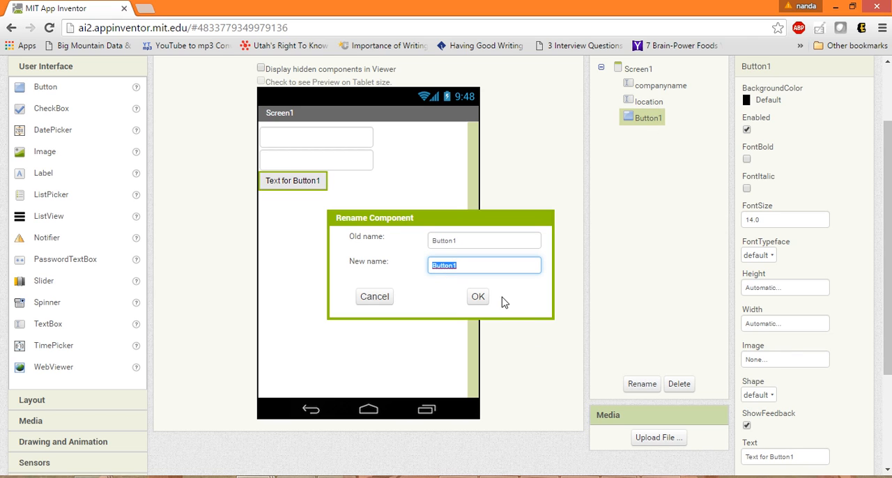
pyautogui.write('Sav')
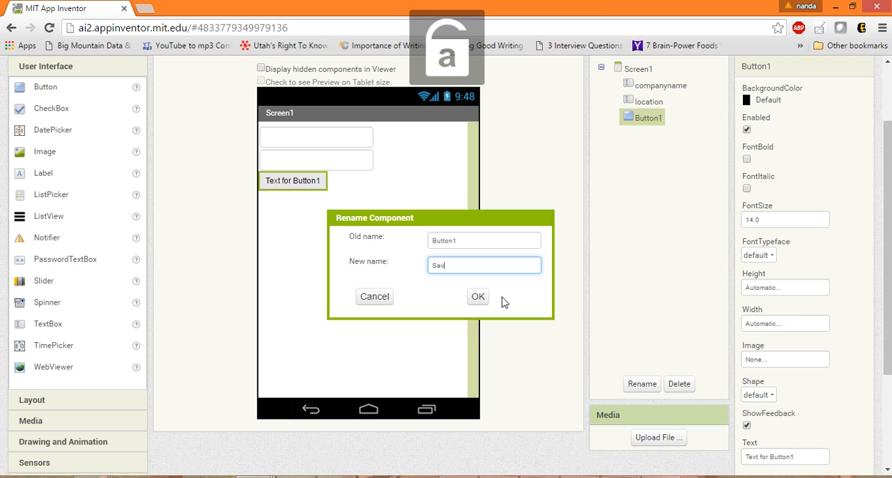
pyautogui.click(477, 296)
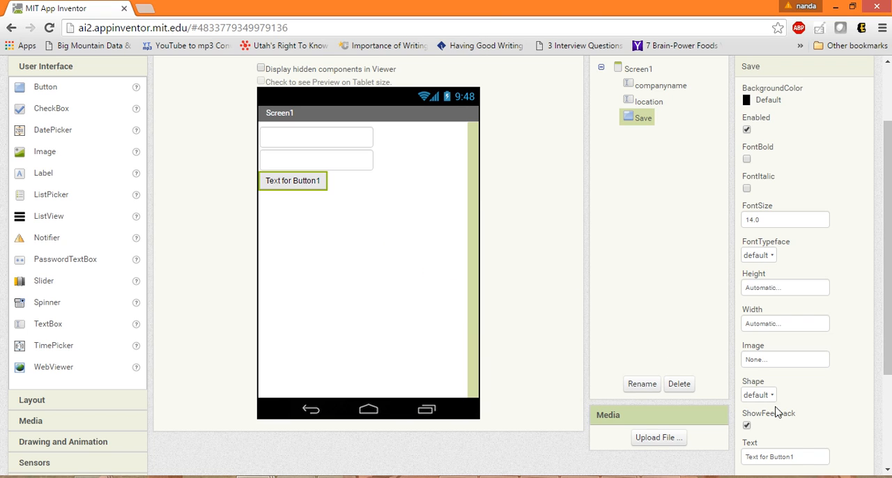
pyautogui.write('Sal')
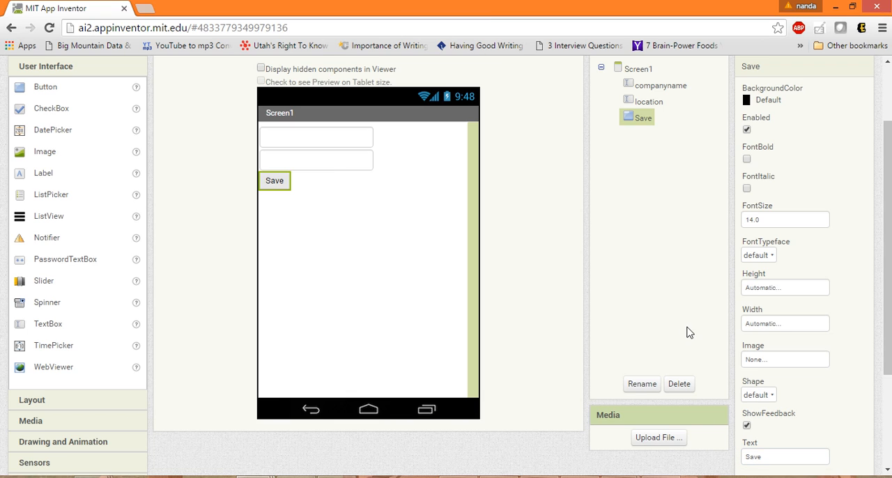
pyautogui.moveTo(320, 207)
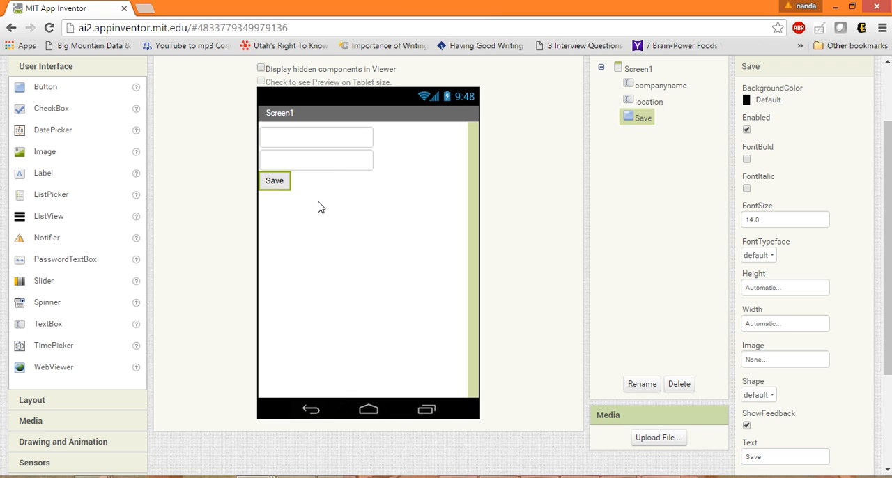
pyautogui.moveTo(274, 180)
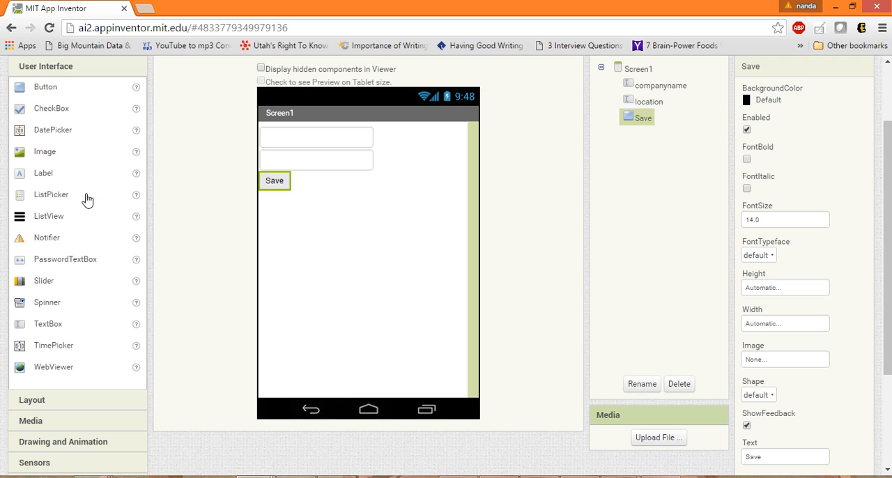
pyautogui.moveTo(22, 235)
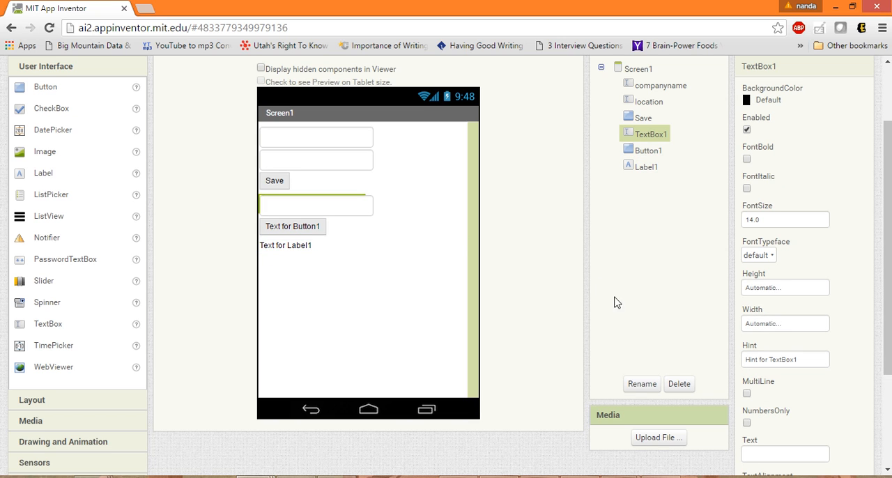
# - Rename the new text box to getcompany and the button to Find_HQ
pyautogui.click(641, 384)
pyautogui.write('getcompany')
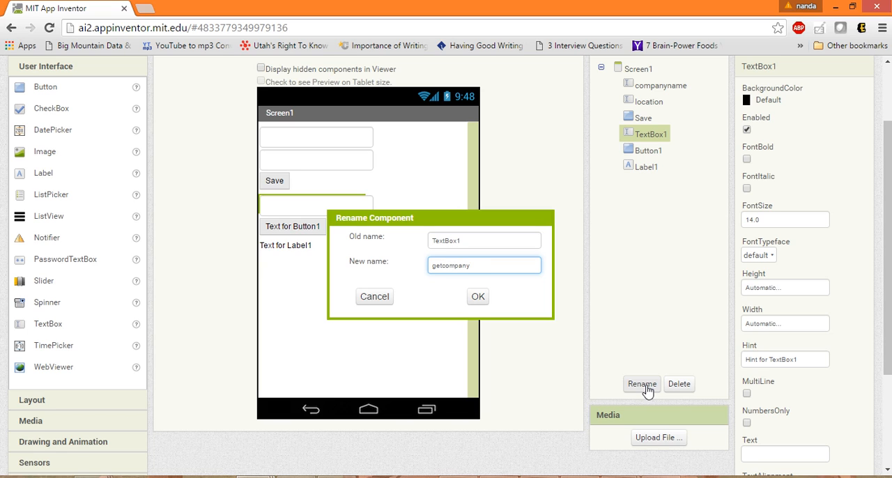
pyautogui.click(478, 296)
pyautogui.write('F')
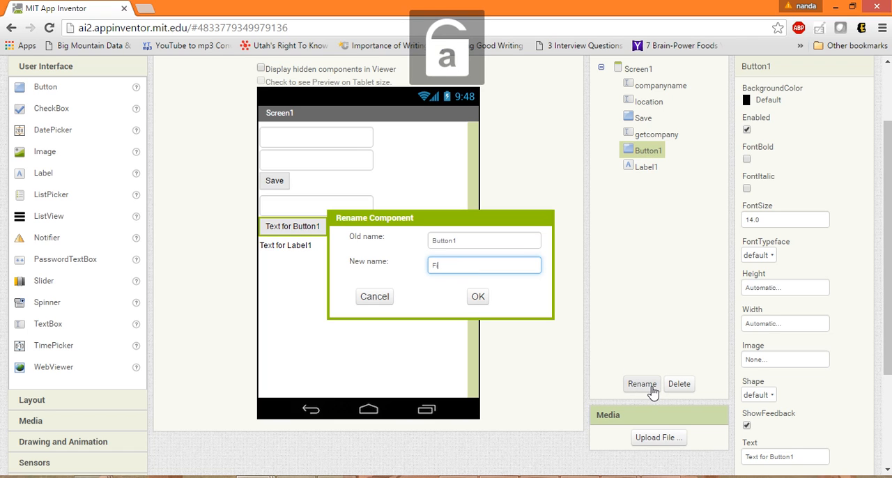
pyautogui.write('ind Locat')
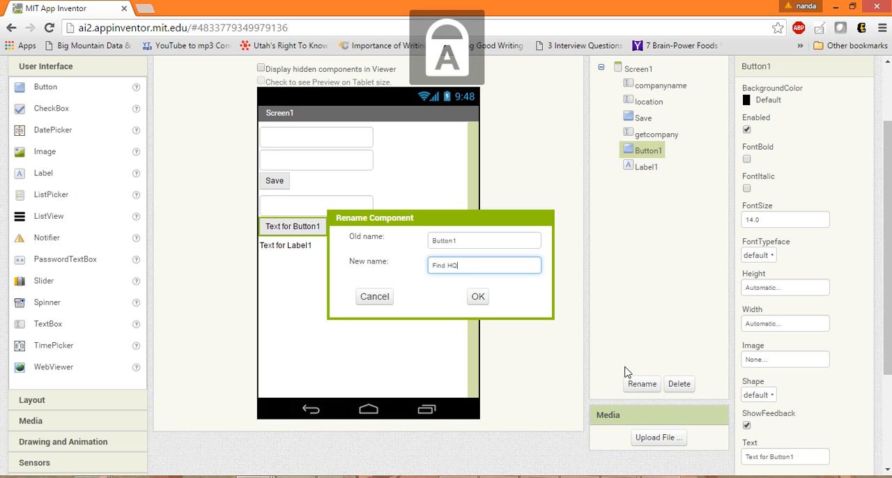
pyautogui.click(477, 296)
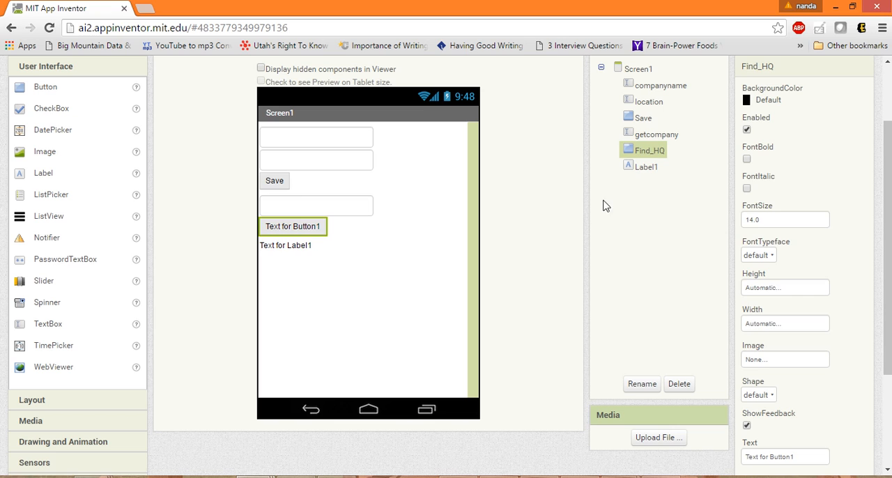
# - Rename Label1 to HQ and clear its displayed Text property
pyautogui.click(645, 166)
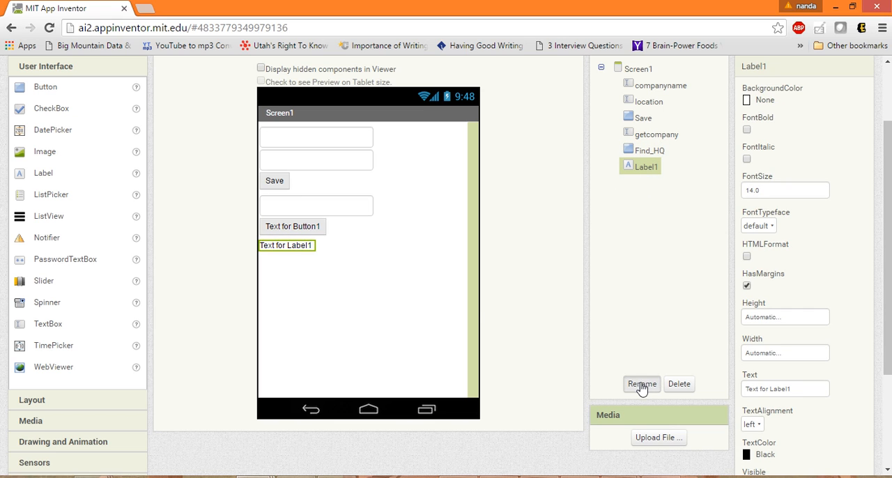
pyautogui.click(641, 384)
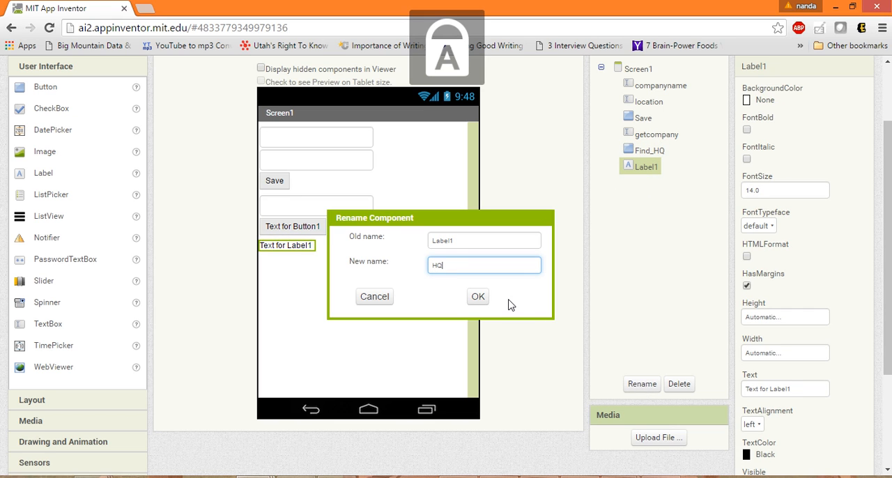
pyautogui.click(478, 296)
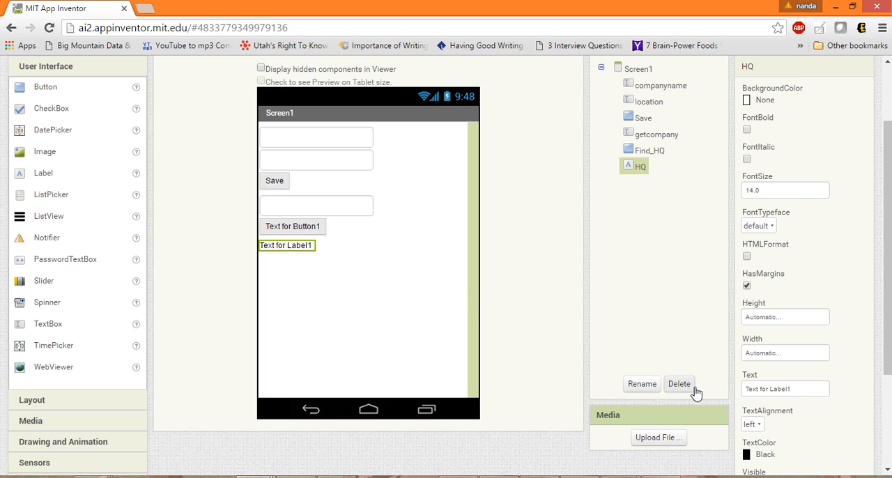
pyautogui.click(784, 388)
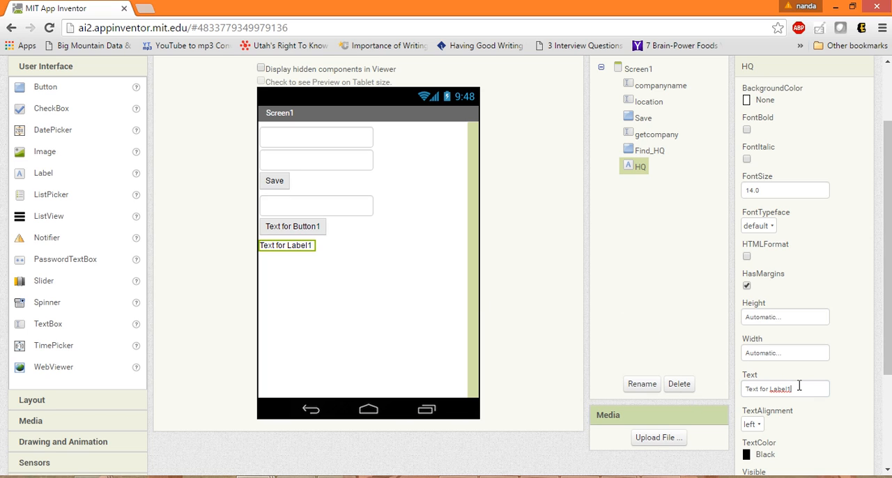
pyautogui.write('hq')
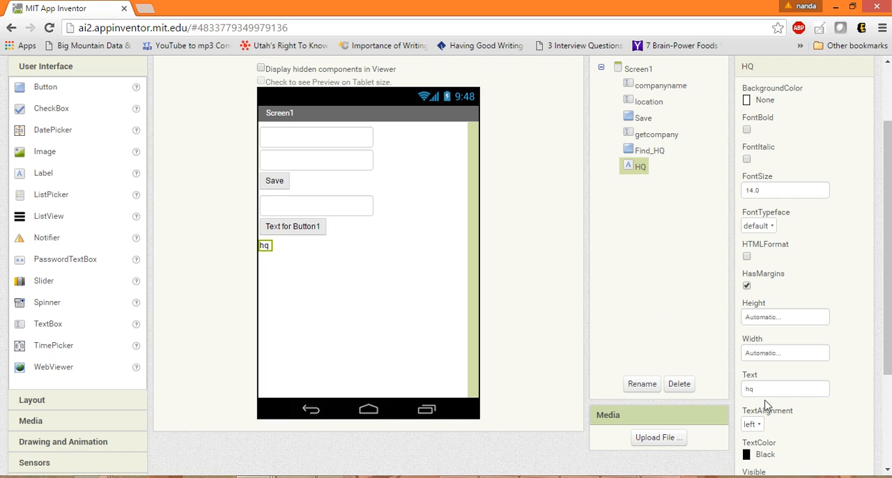
pyautogui.click(784, 388)
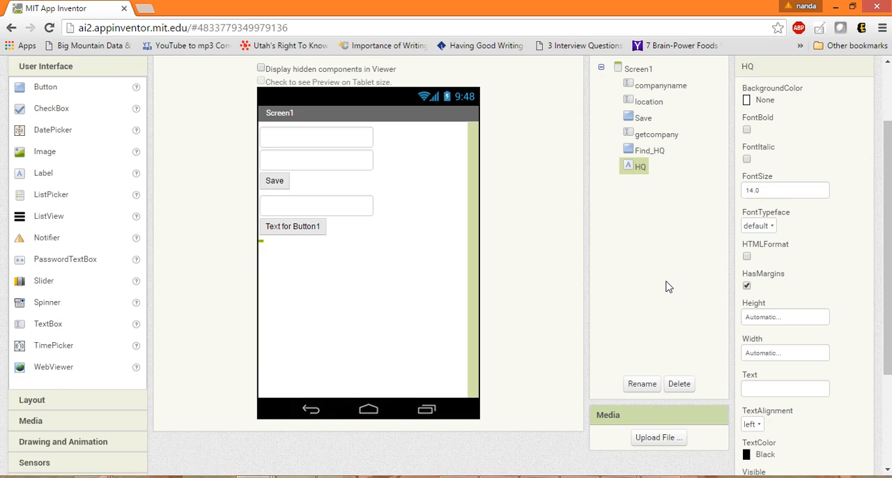
# - Place a when Save.Click event block in the Blocks workspace and return to Designer
pyautogui.click(857, 108)
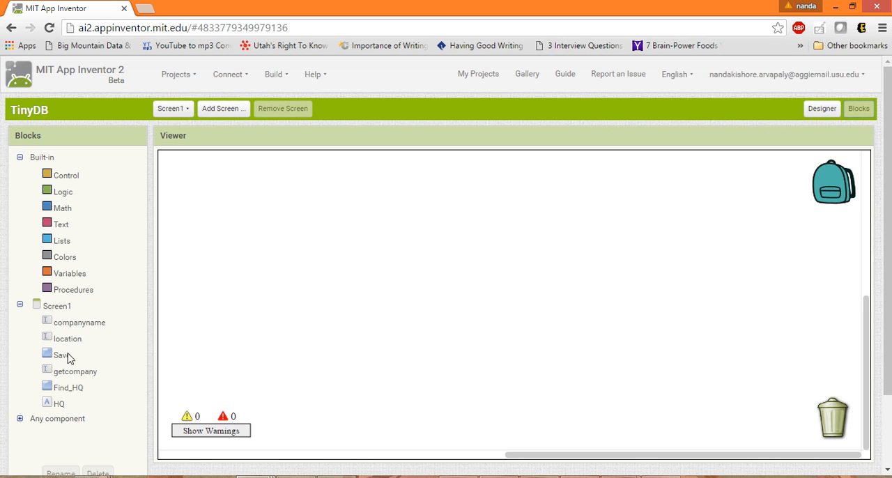
pyautogui.click(61, 355)
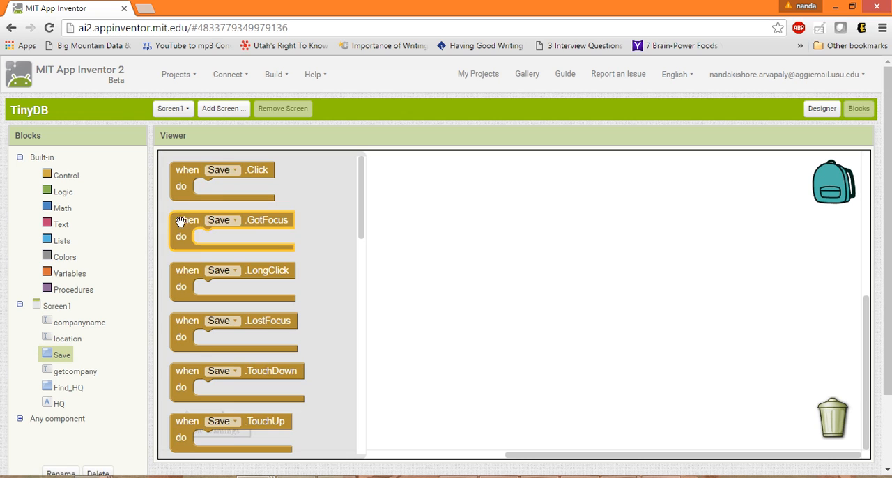
pyautogui.moveTo(221, 170); pyautogui.dragTo(296, 185)
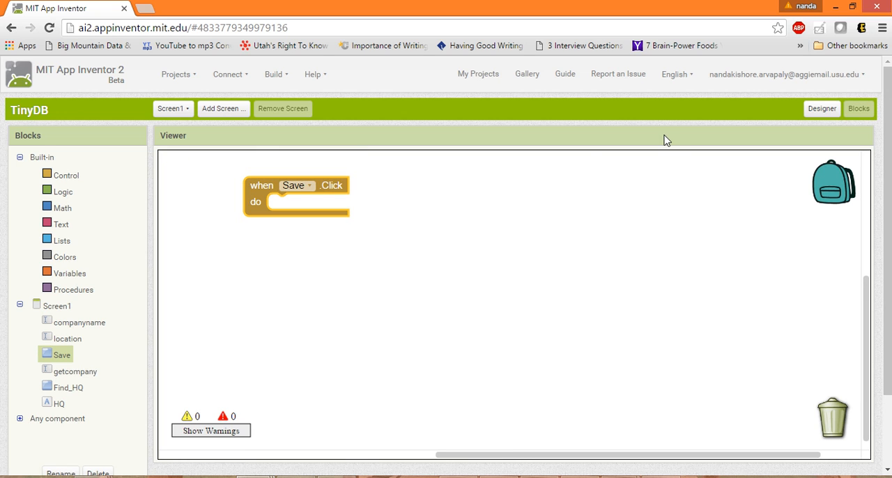
pyautogui.click(821, 108)
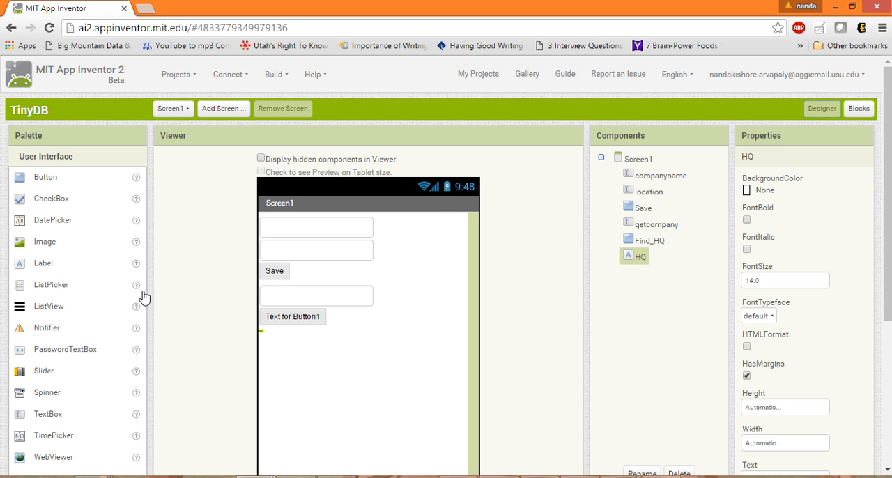
# - Add a TinyDB component from Storage to Screen1 and go back to Blocks
pyautogui.scroll(-3)
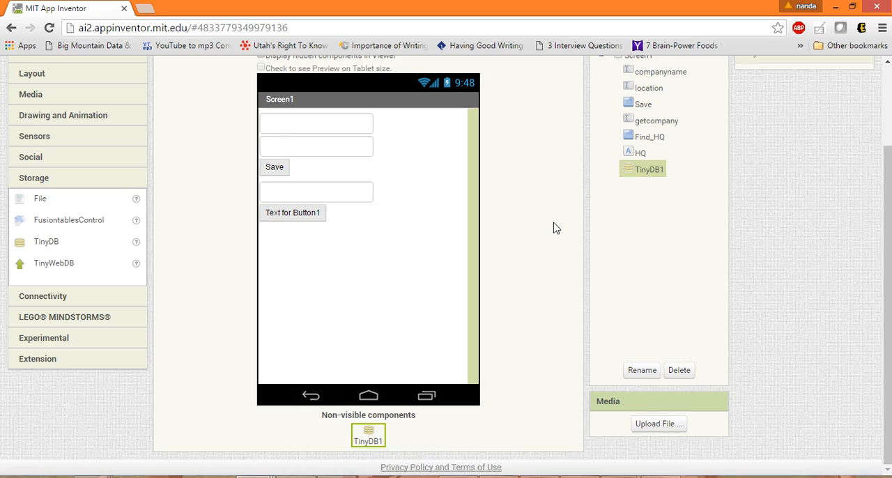
pyautogui.click(857, 81)
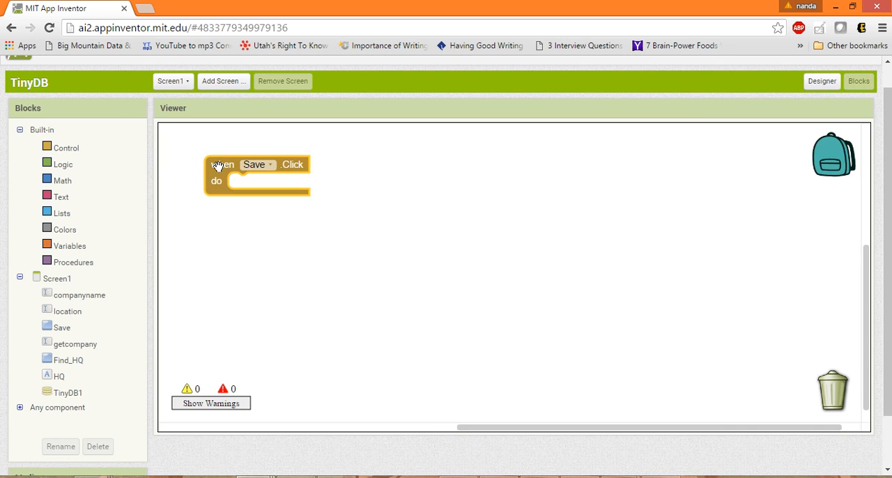
# - Fill Save.Click with TinyDB1.StoreValue using companyname.Text as tag and location.Text as value
pyautogui.click(68, 392)
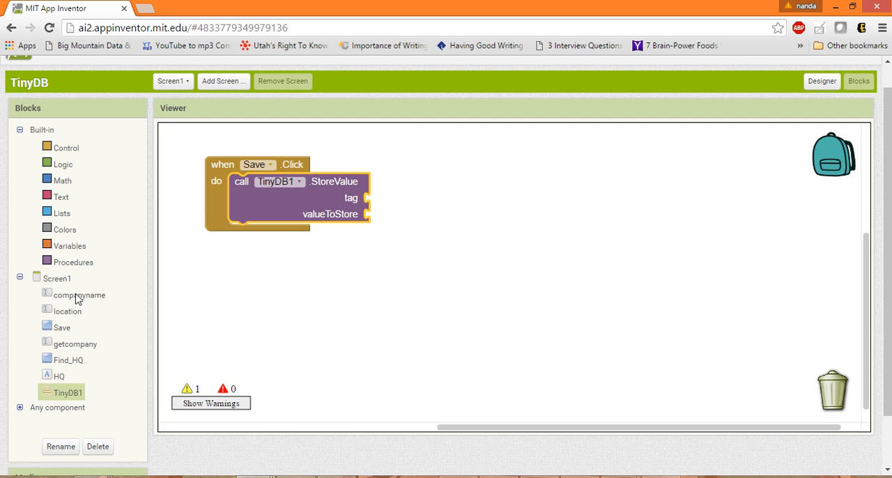
pyautogui.click(80, 295)
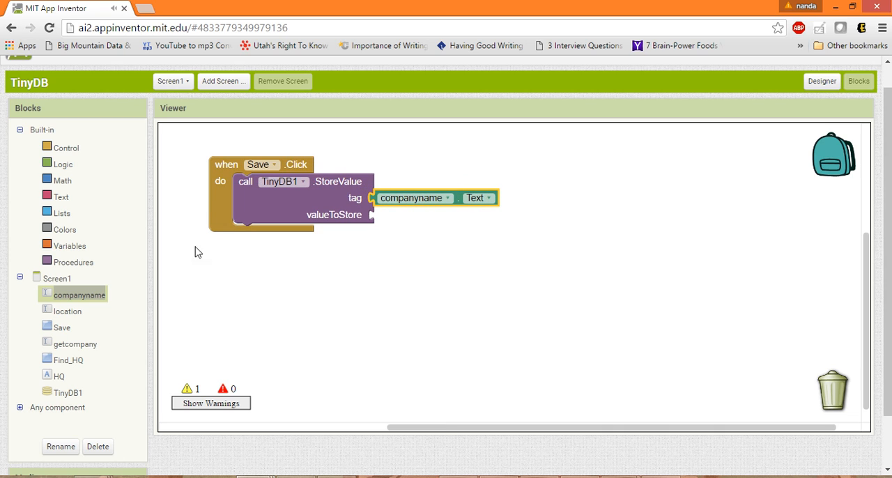
pyautogui.click(68, 311)
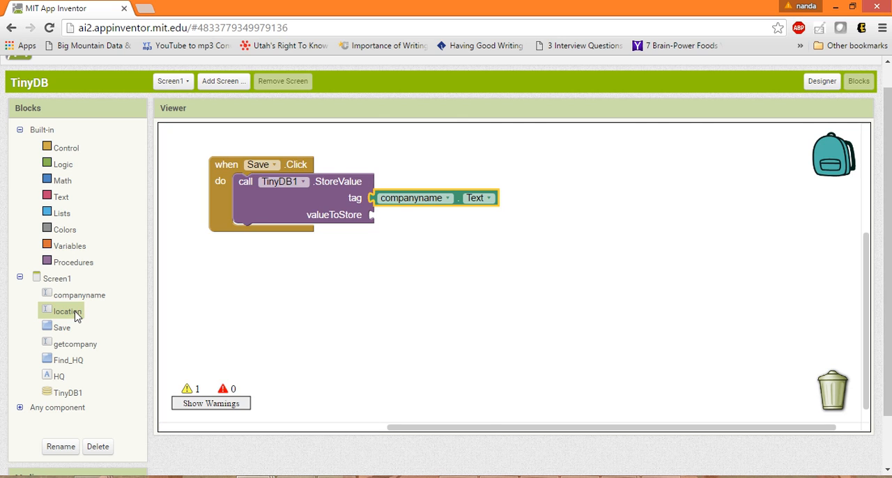
pyautogui.click(67, 310)
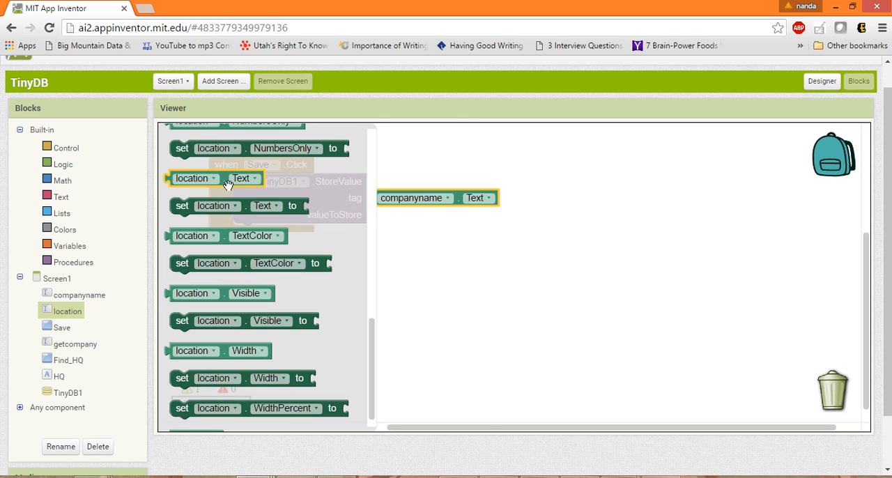
pyautogui.moveTo(215, 178); pyautogui.dragTo(436, 215)
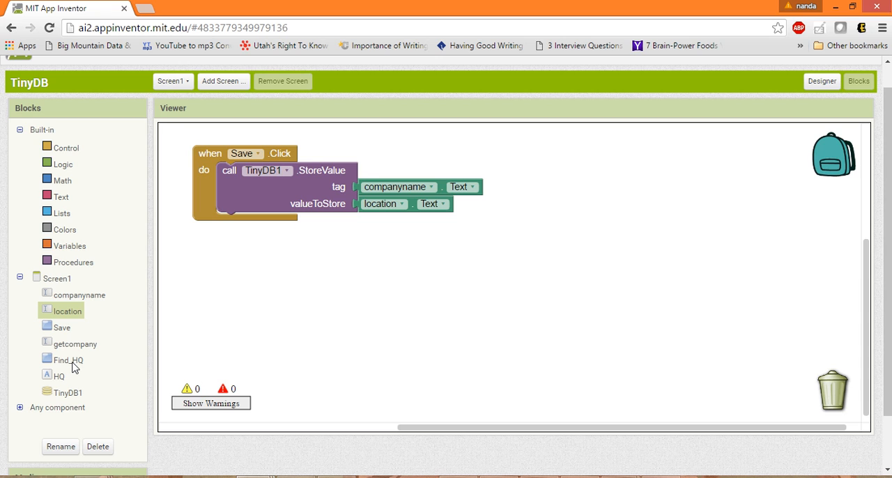
pyautogui.click(69, 360)
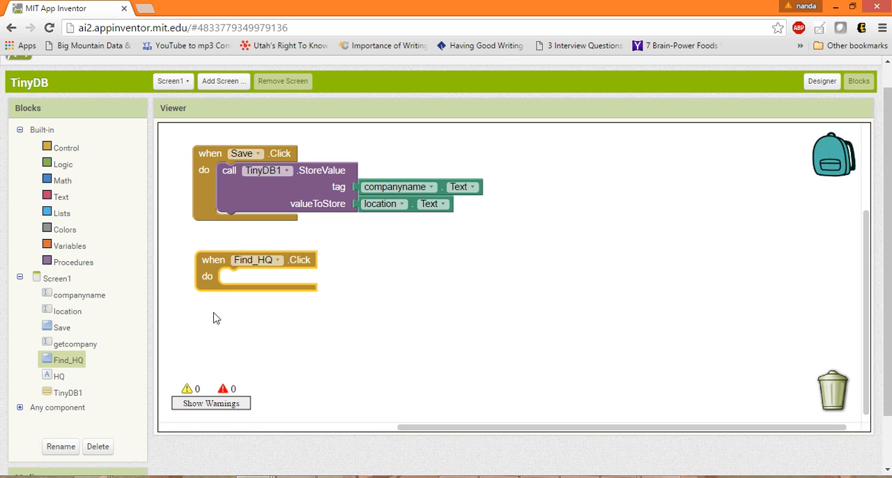
pyautogui.moveTo(59, 376)
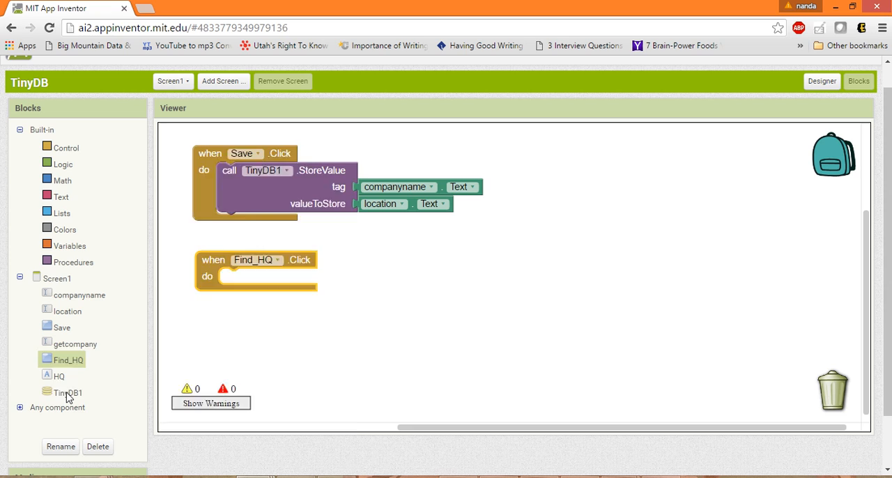
# - In Find_HQ.Click, set HQ.Text to TinyDB1.GetValue with getcompany.Text as tag
pyautogui.click(67, 393)
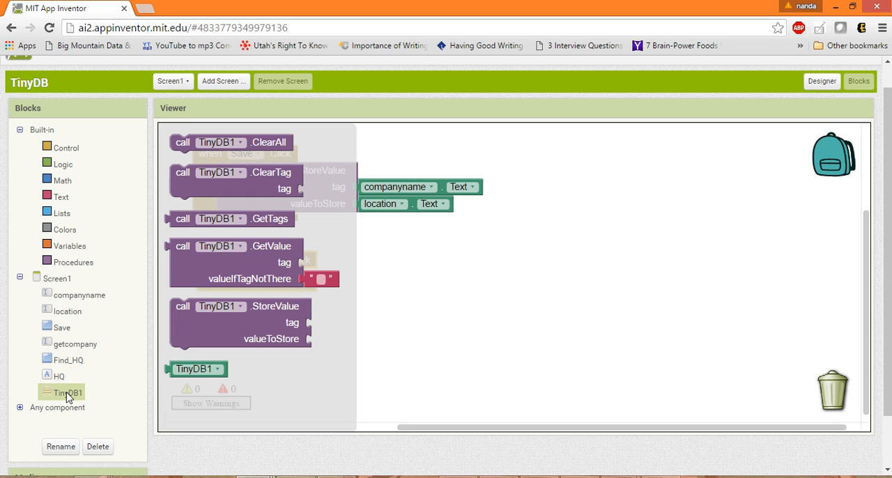
pyautogui.moveTo(70, 394)
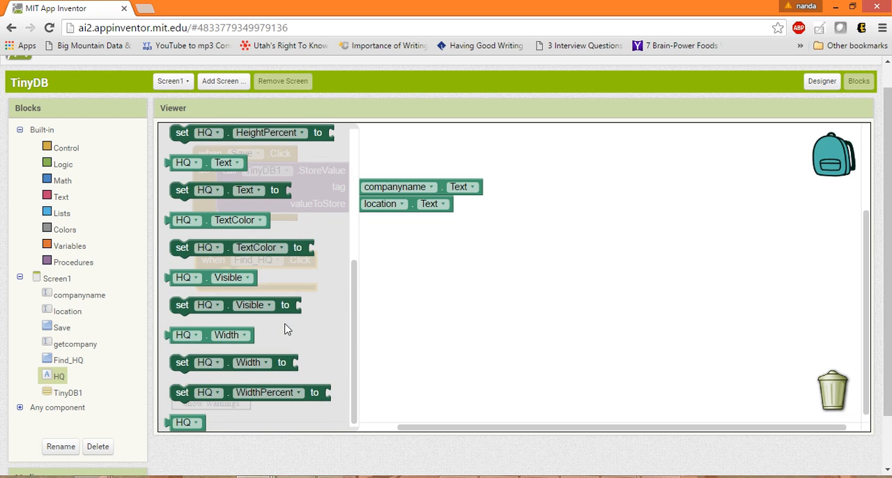
pyautogui.moveTo(229, 299)
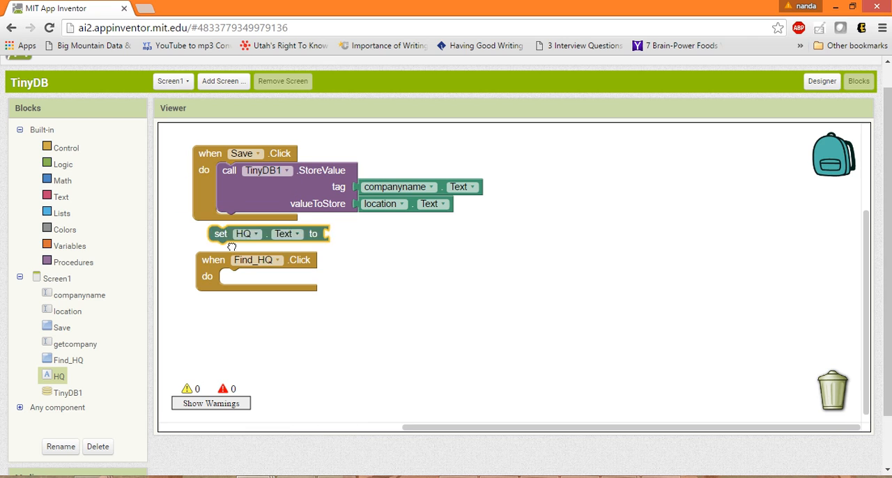
pyautogui.moveTo(220, 233); pyautogui.dragTo(237, 277)
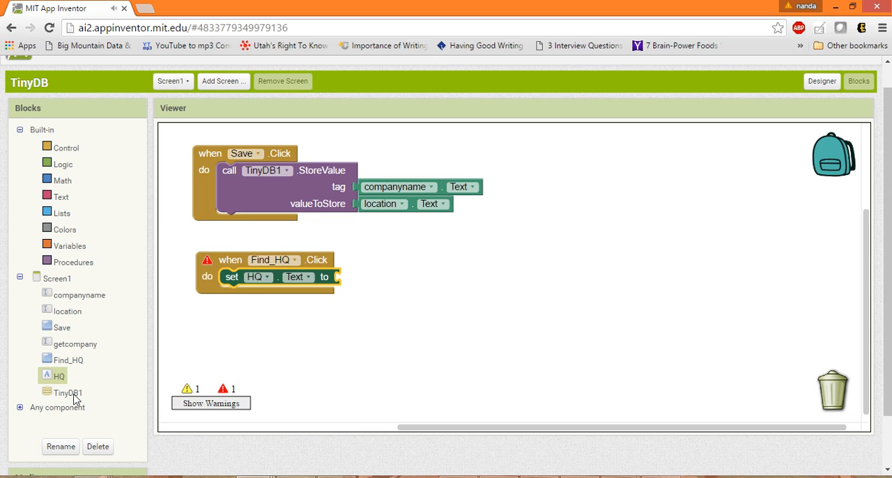
pyautogui.click(67, 393)
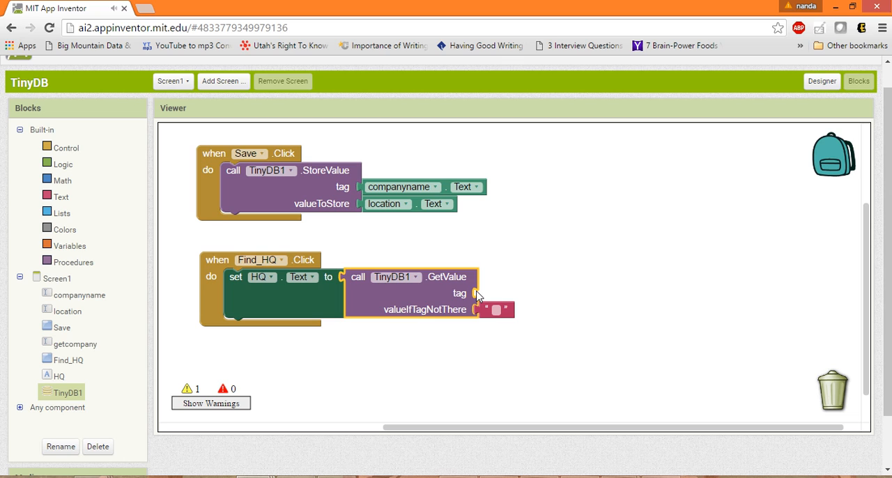
pyautogui.moveTo(108, 360)
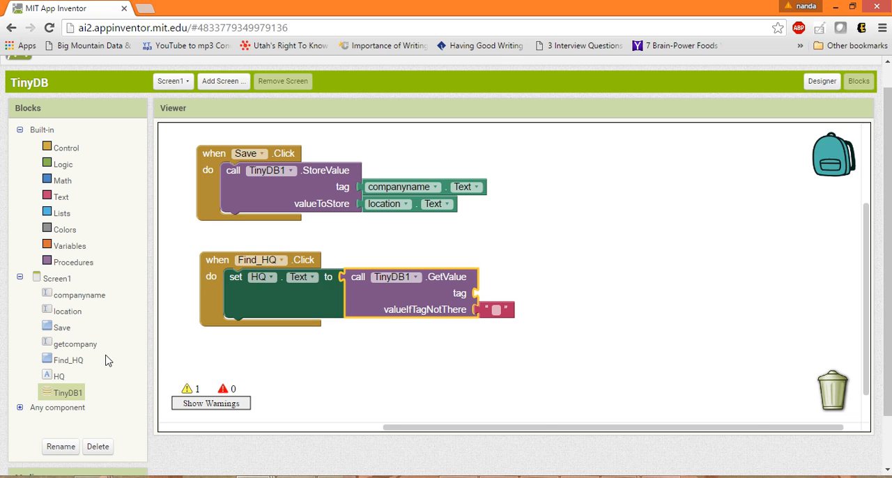
pyautogui.moveTo(82, 347)
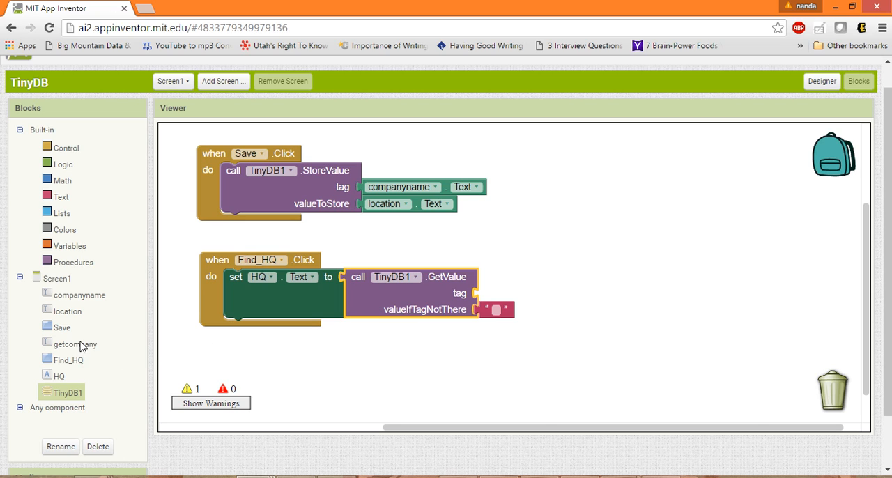
pyautogui.click(74, 343)
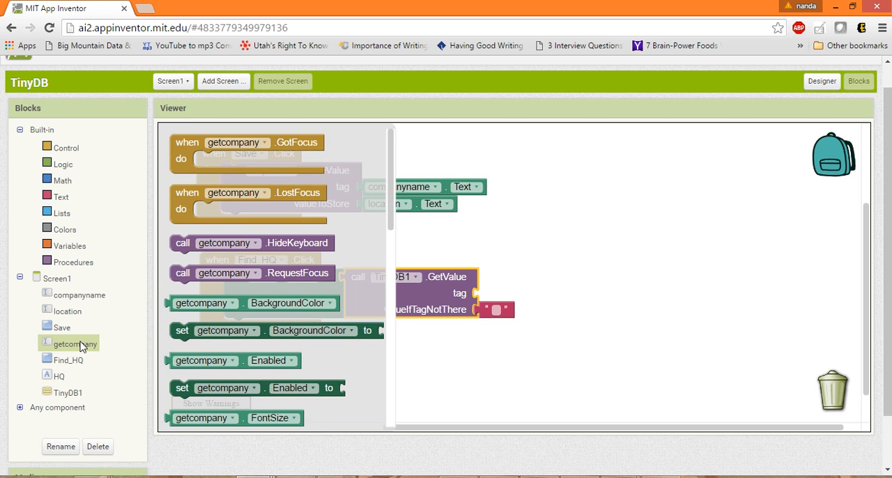
# - Set valueIfTagNotThere to 'Info not Available' and return to Designer
pyautogui.scroll(-3)
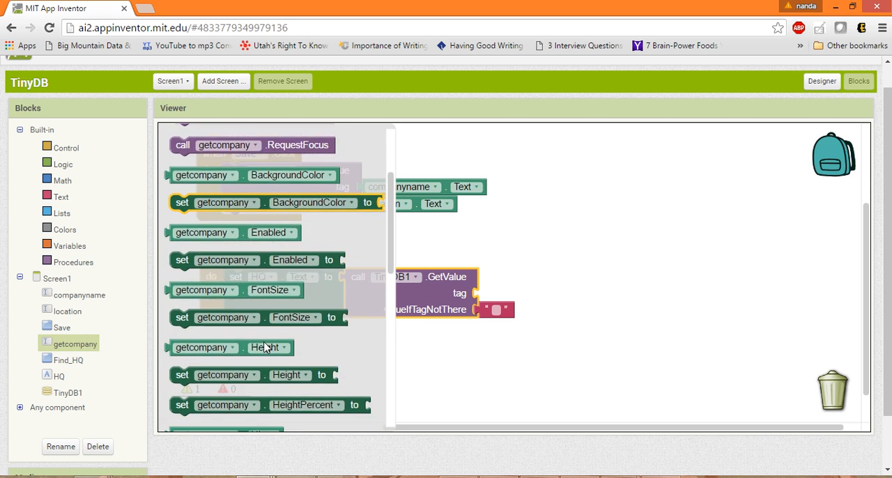
pyautogui.scroll(-3)
pyautogui.write('n')
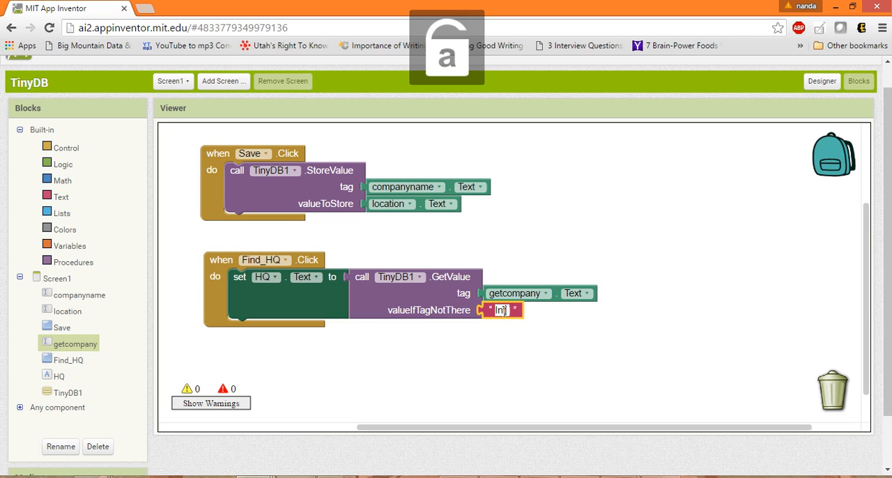
pyautogui.write('fo not Available')
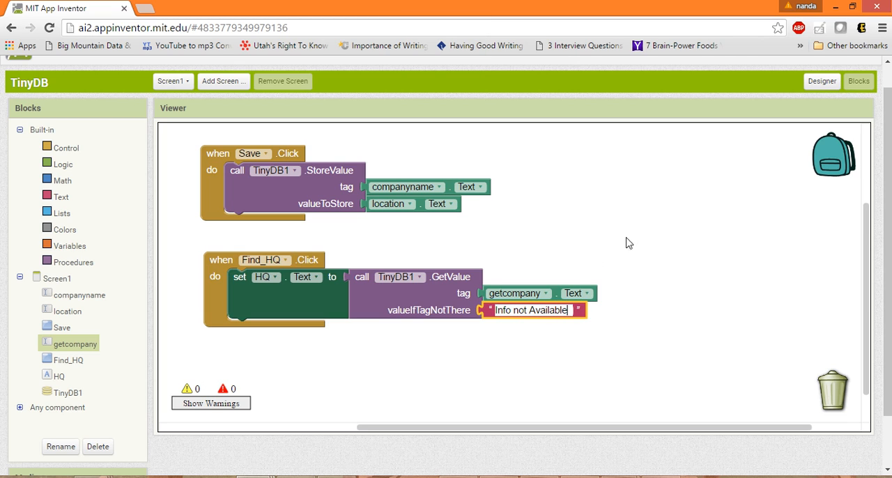
pyautogui.click(822, 81)
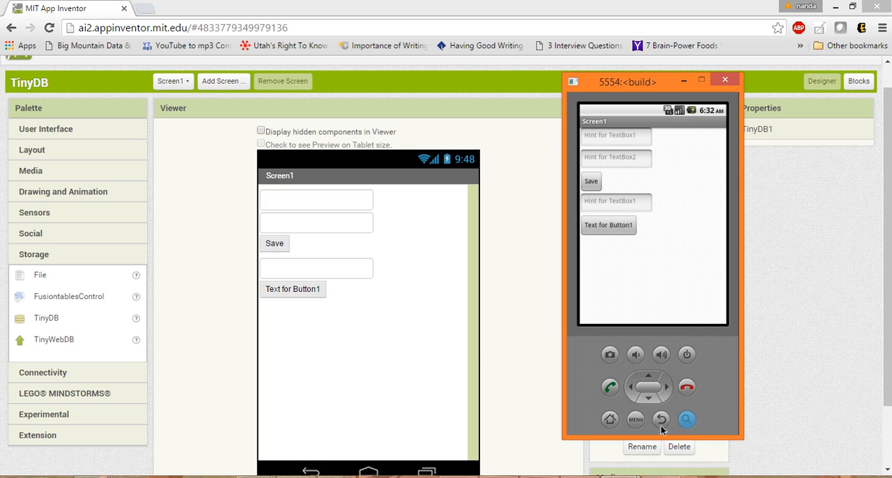
# - In the emulator save Google with location California, then look up Google to show California
pyautogui.click(615, 135)
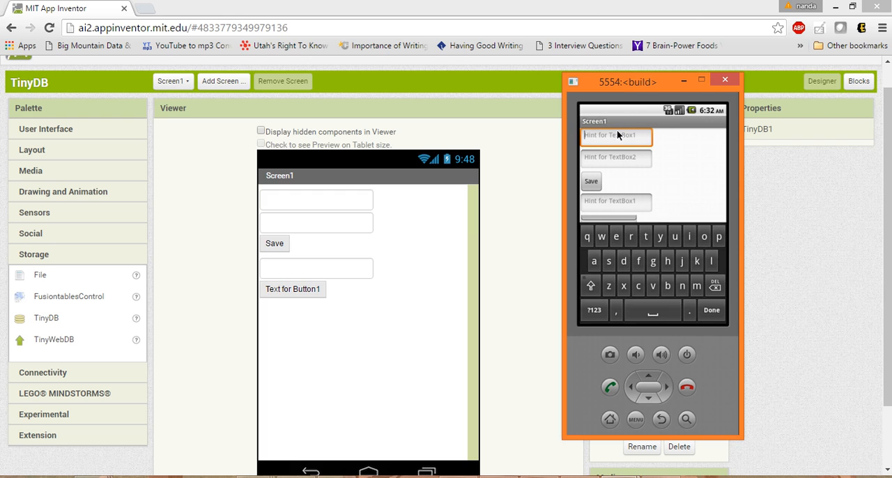
pyautogui.write('a')
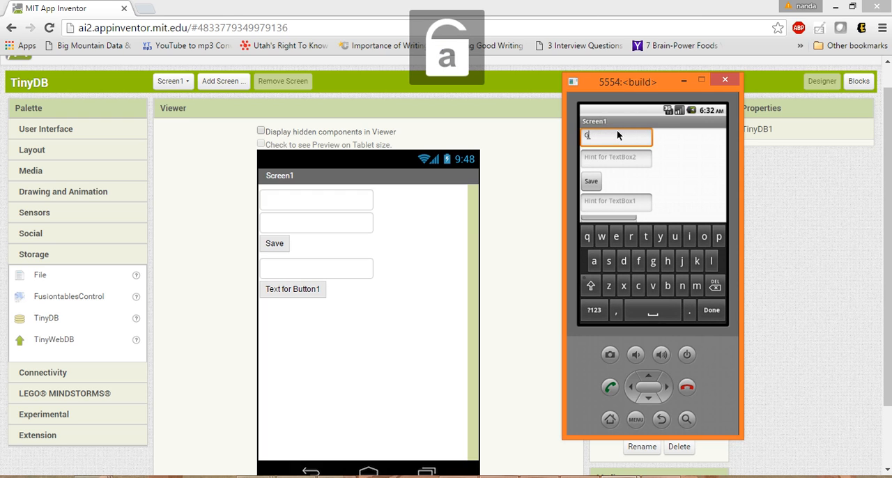
pyautogui.write('oogle')
pyautogui.click(616, 158)
pyautogui.write('C')
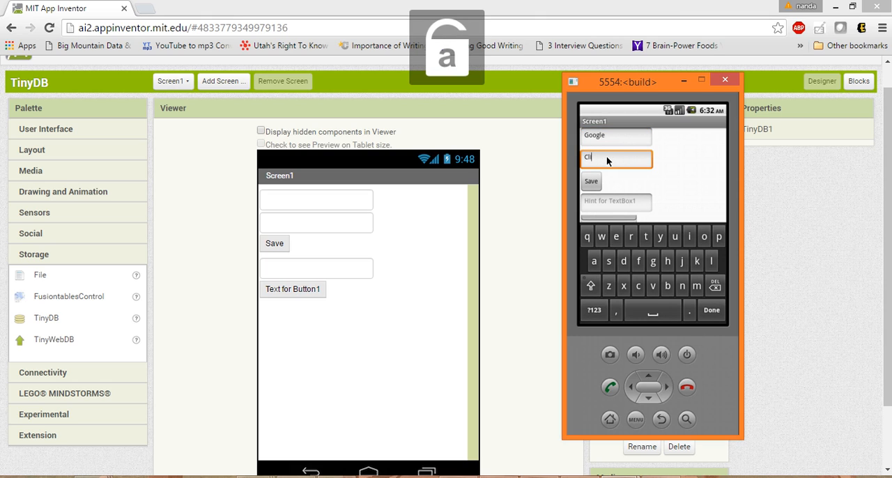
pyautogui.write('a')
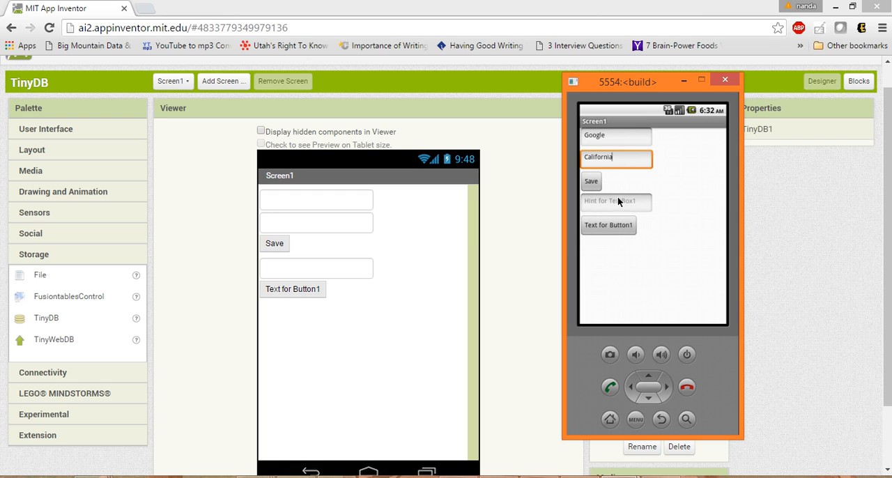
pyautogui.click(615, 202)
pyautogui.write('Google')
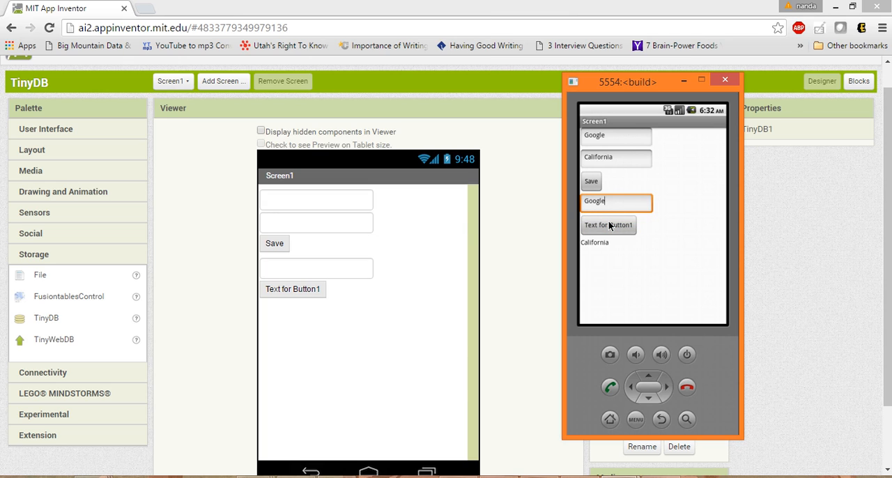
pyautogui.moveTo(610, 135)
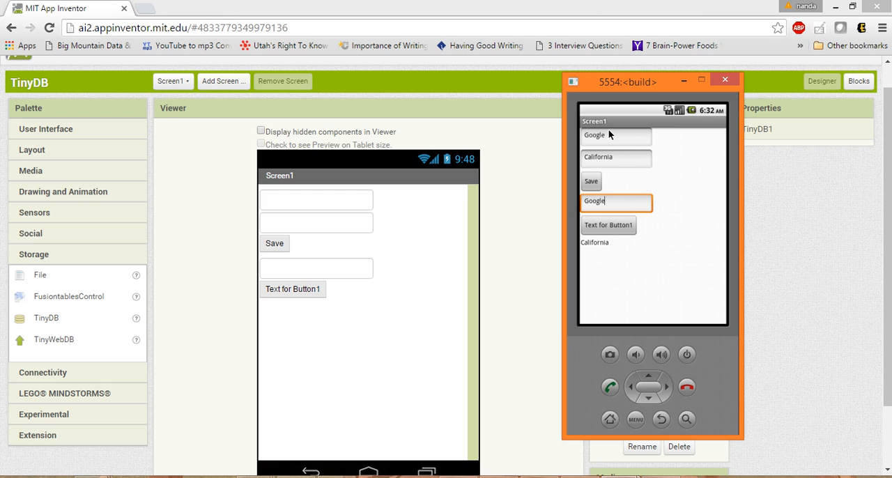
# - Save JPMC with location NY and look up JPMC to show NY
pyautogui.click(615, 201)
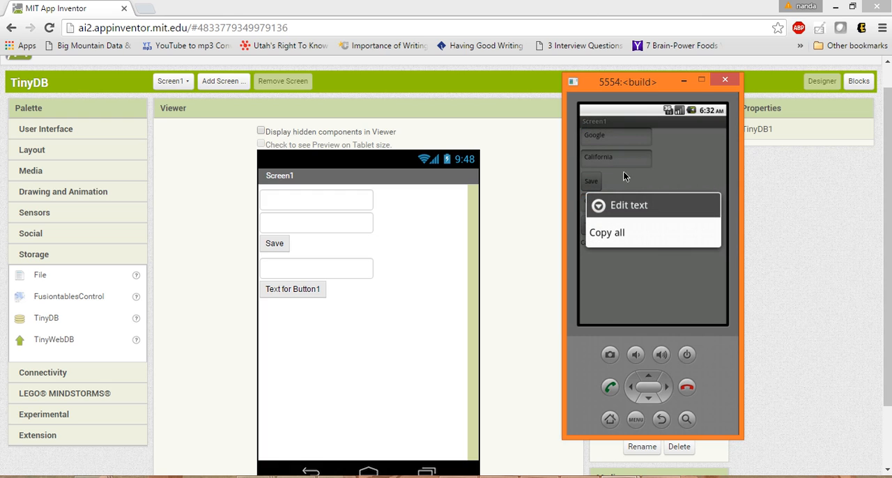
pyautogui.moveTo(662, 260)
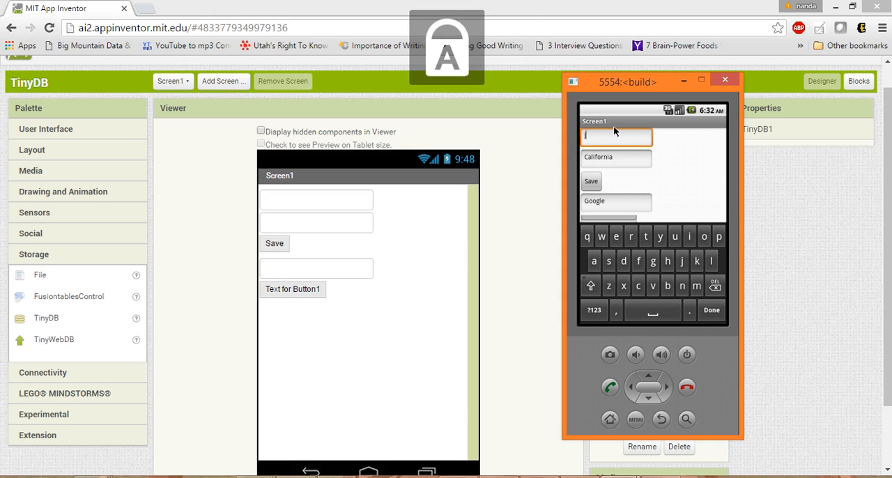
pyautogui.write('JPMC')
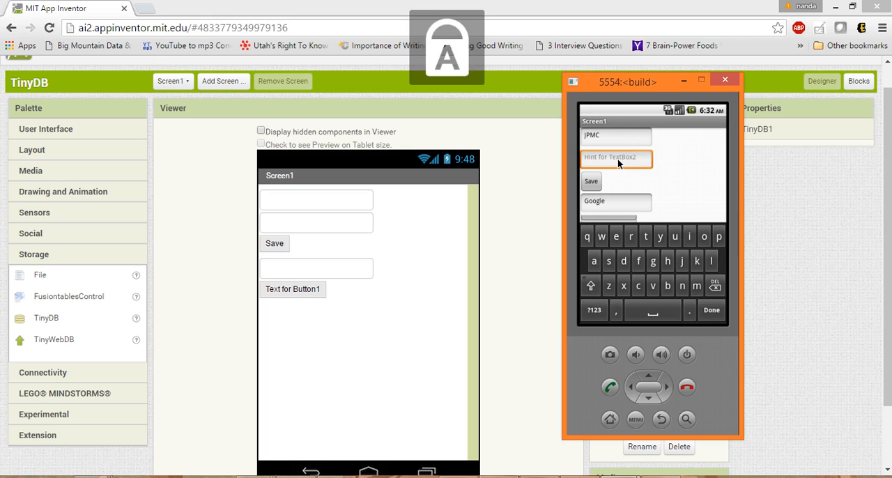
pyautogui.write('NY')
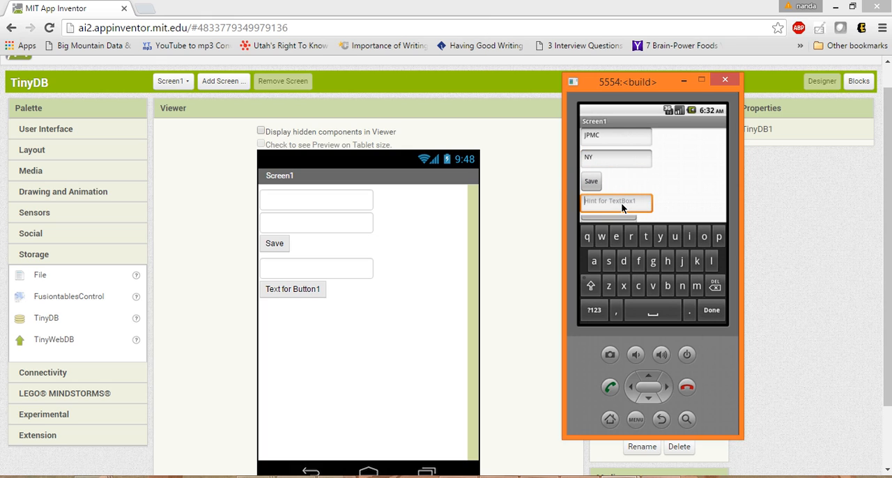
pyautogui.write('JPMC')
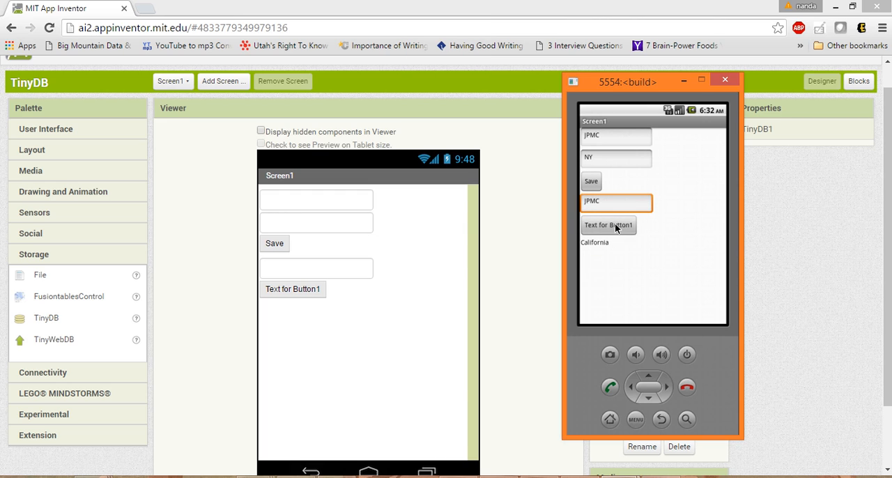
pyautogui.click(607, 224)
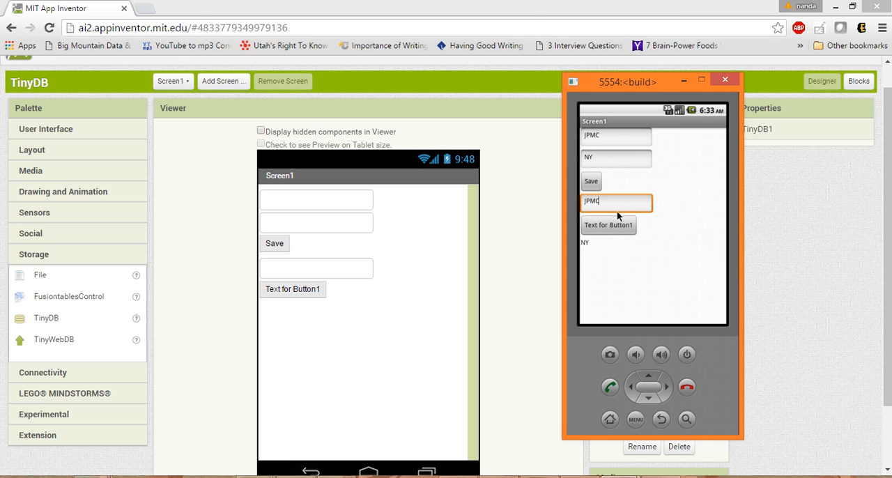
# - Shorten the lookup to JP and confirm it shows Info not Available
pyautogui.press('BackSpace')
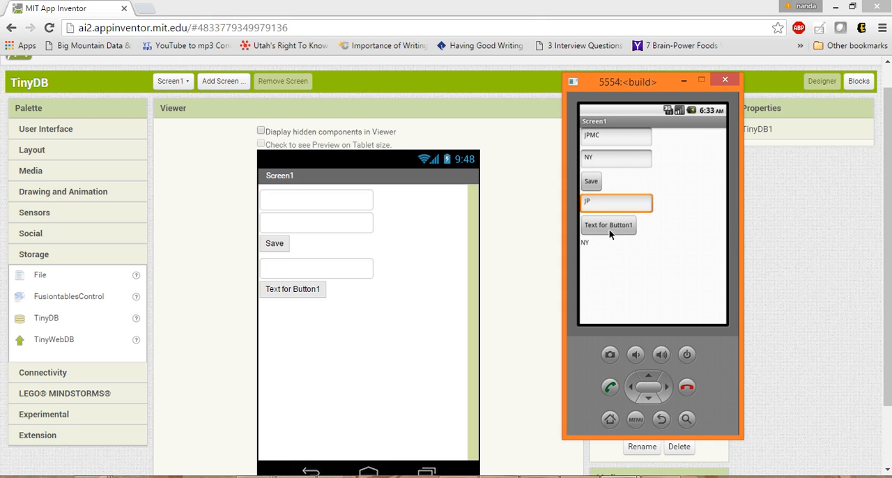
pyautogui.click(608, 224)
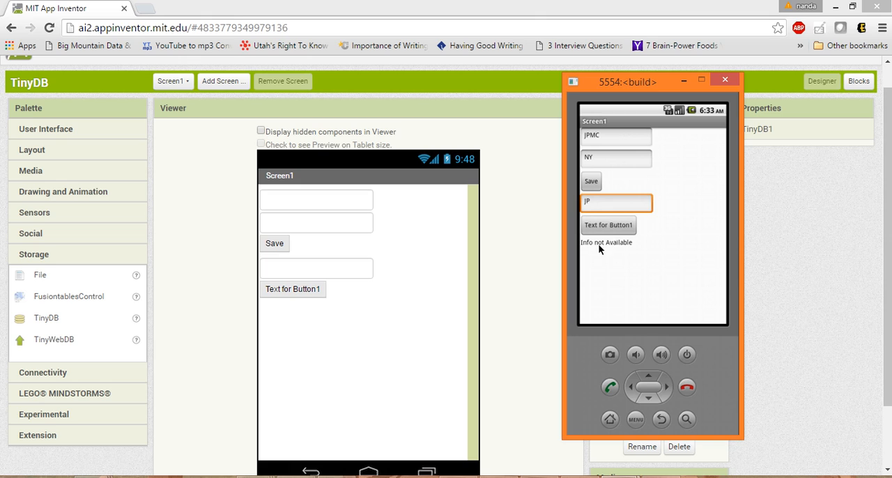